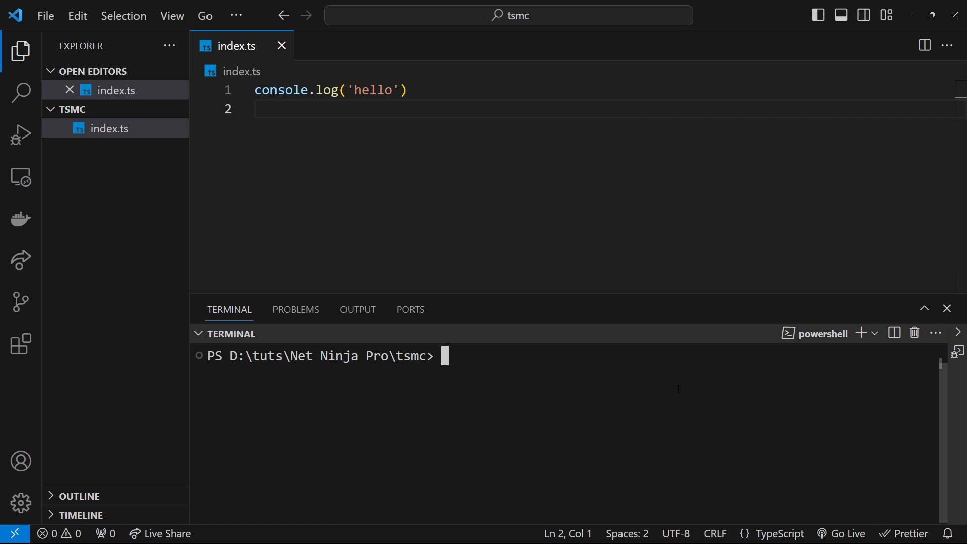
Step: Compile index.ts with tsc, run node index.js to print hello, then clear the terminal
text(tsc)
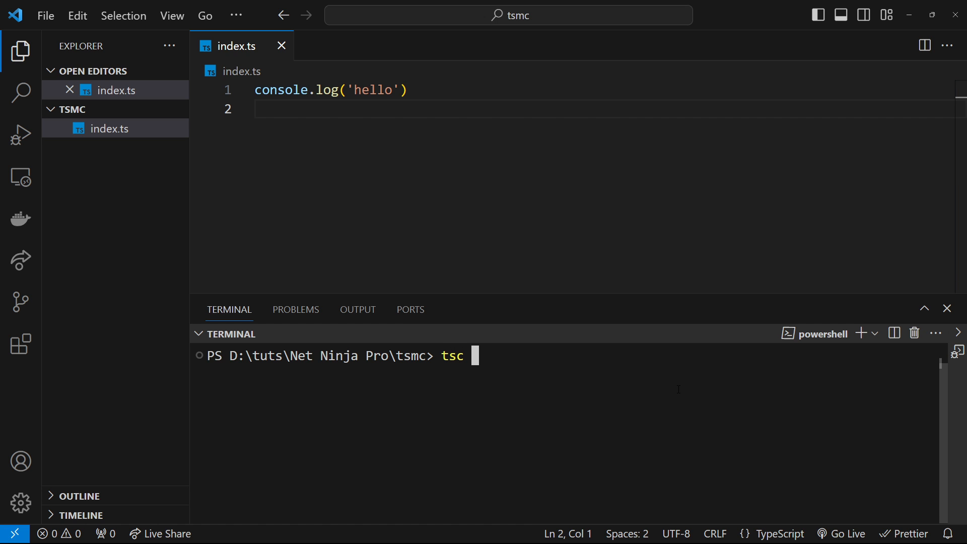
text(index.ts)
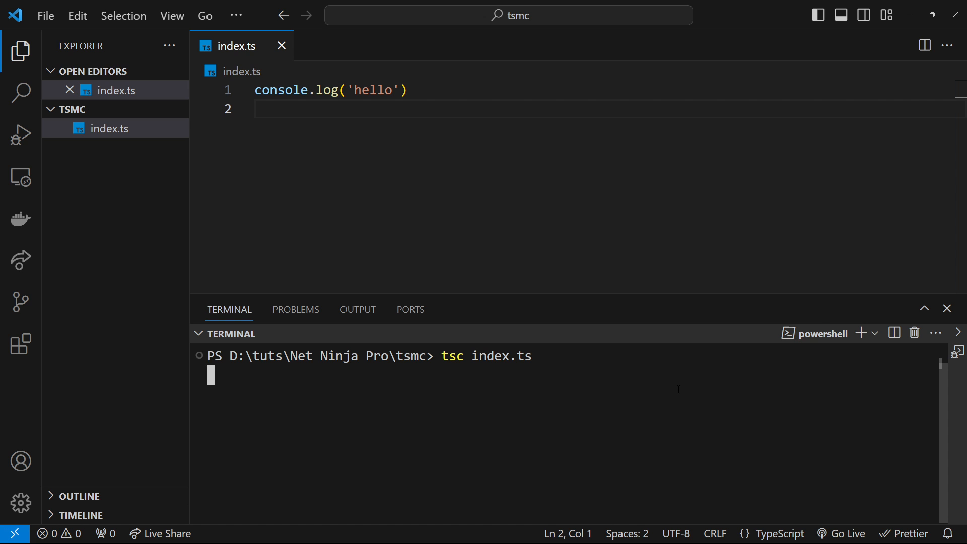
text(nja Pro\tsmc> n)
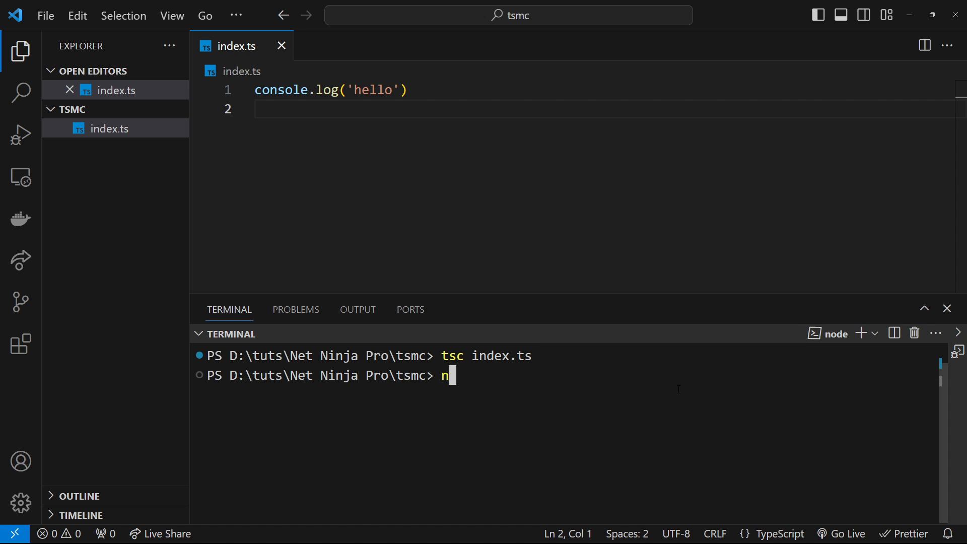
text(ode index.js)
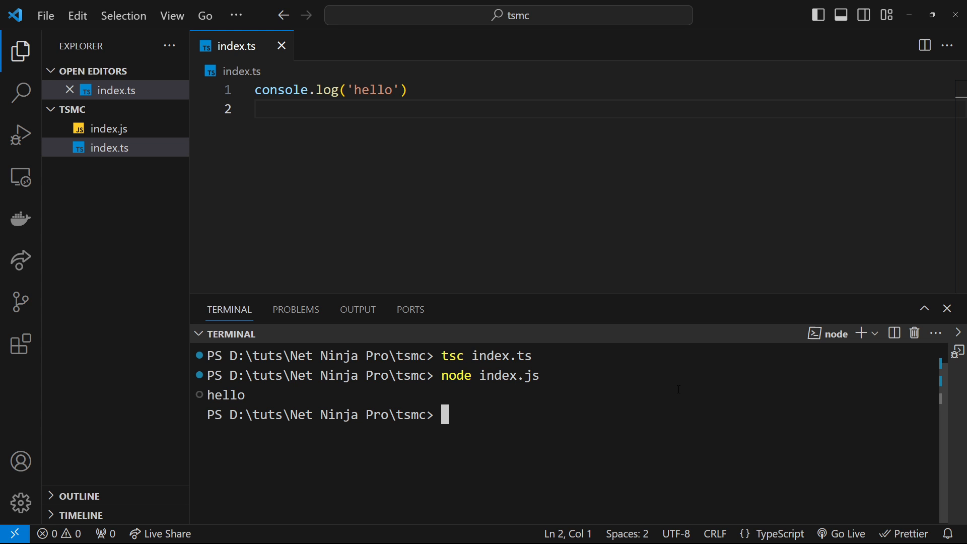
drag(439, 355, 543, 374)
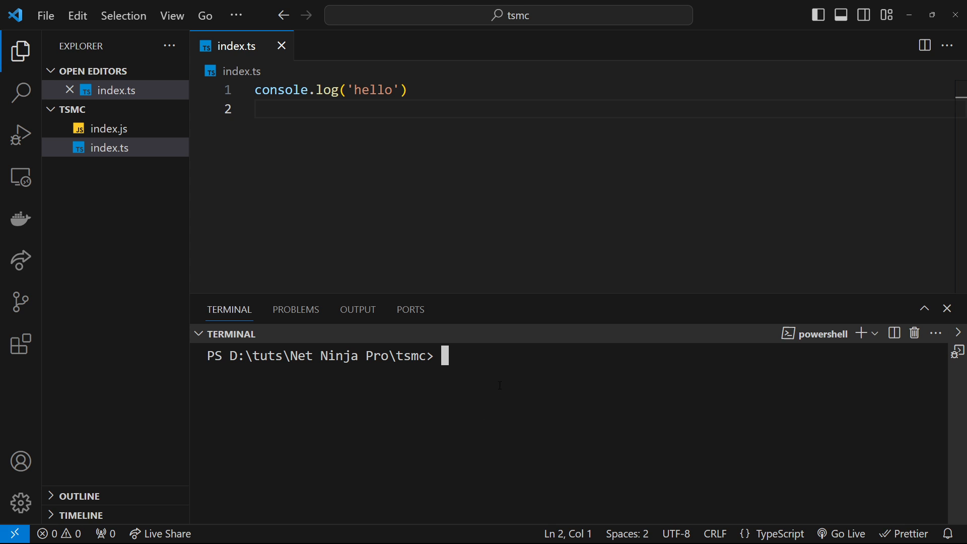
Step: Run tsc --init in the terminal to generate a default tsconfig.json
double_click(409, 356)
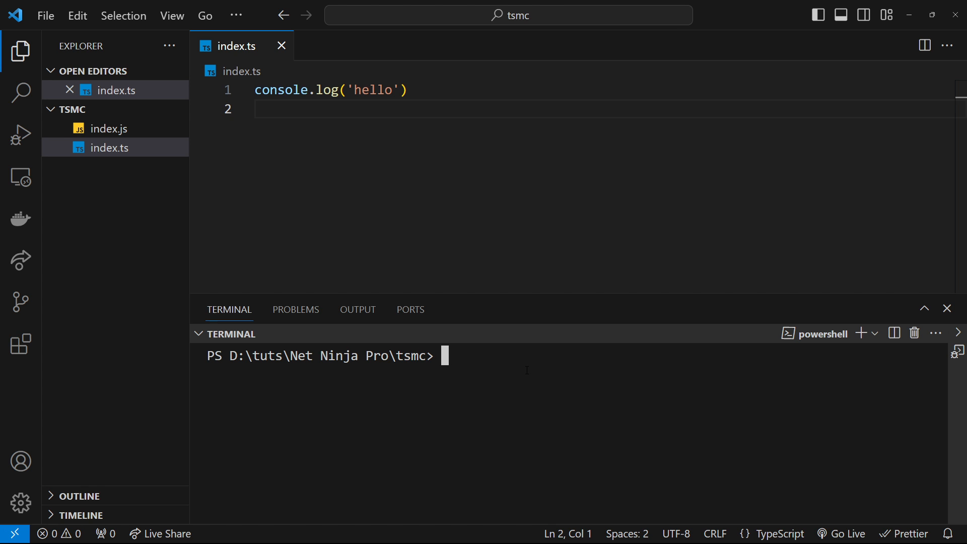
text(tsc i)
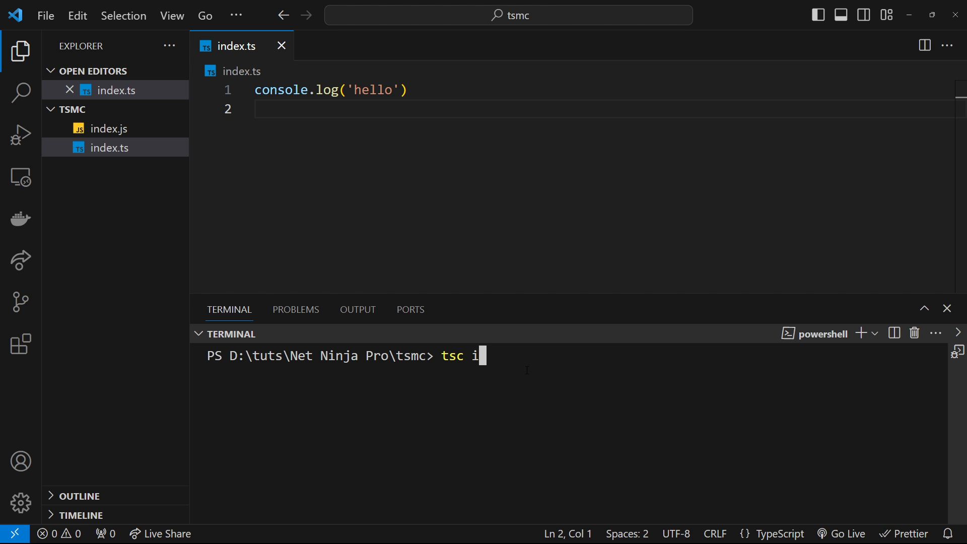
text(--init)
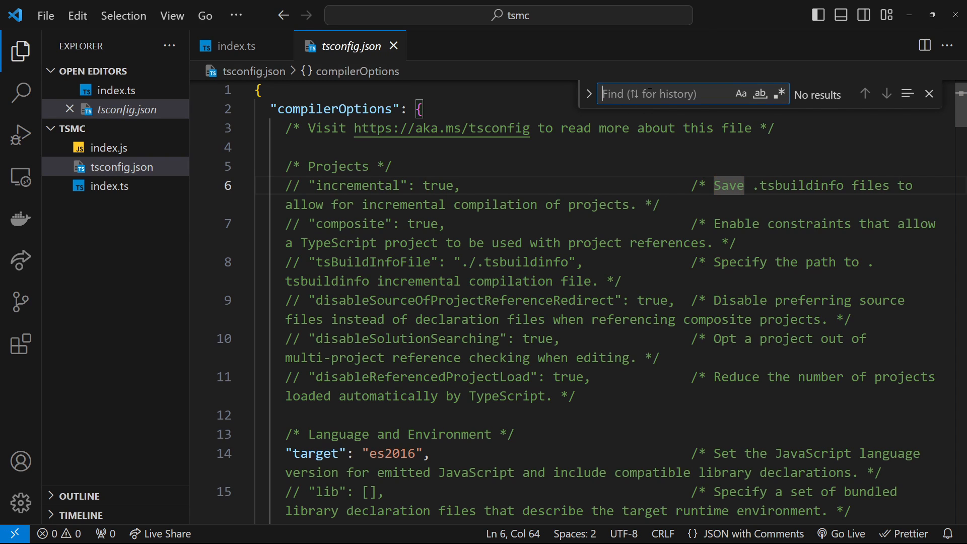
Step: Find rootDir in tsconfig.json, uncomment it and set it to ./src
scroll(down, 3)
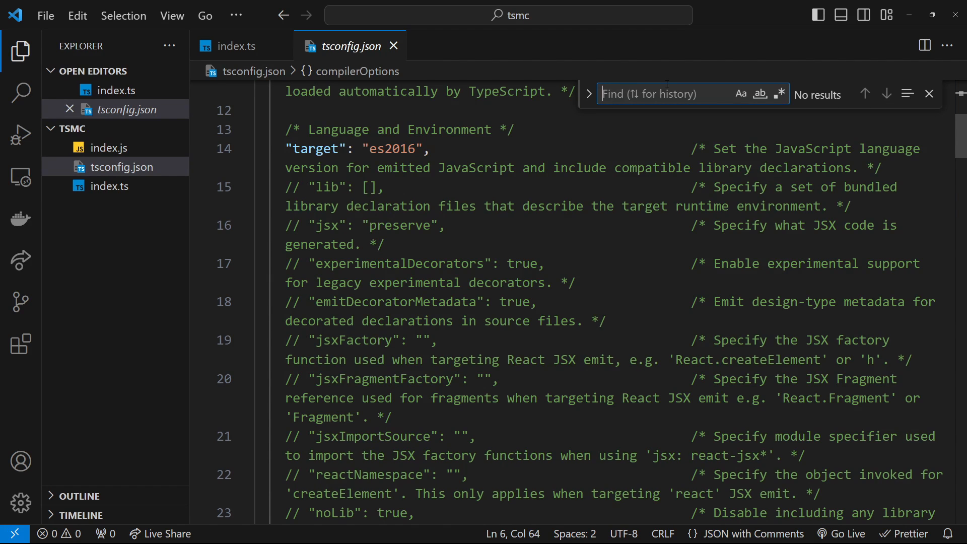
text(root)
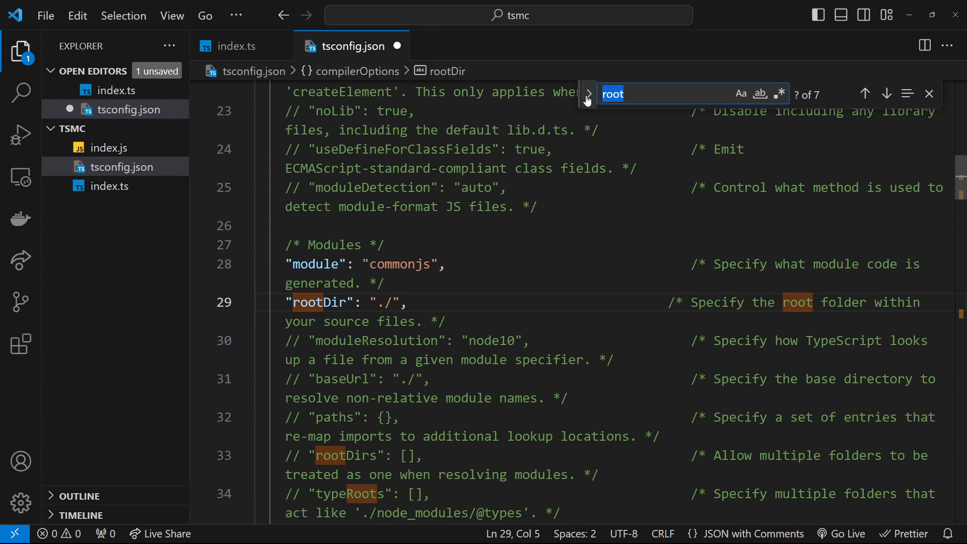
text(out)
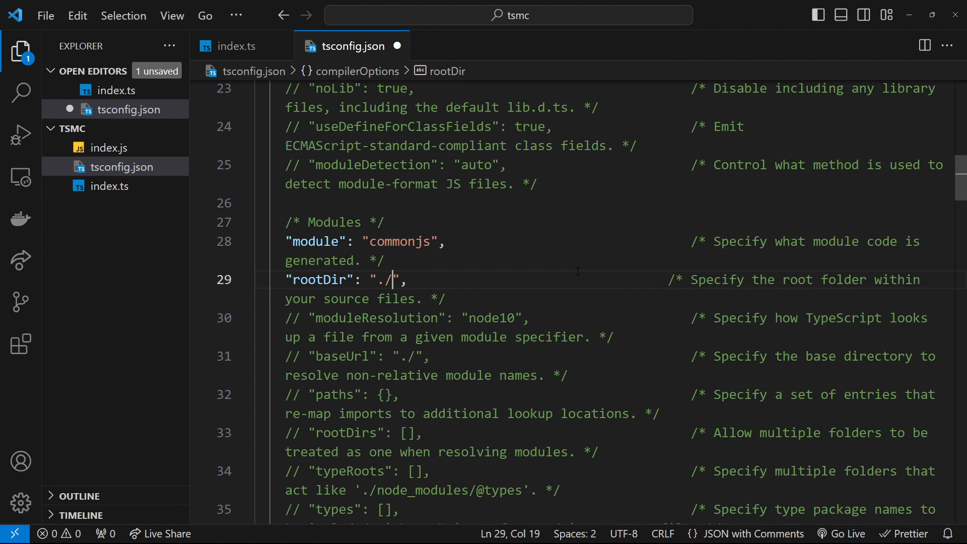
text(src)
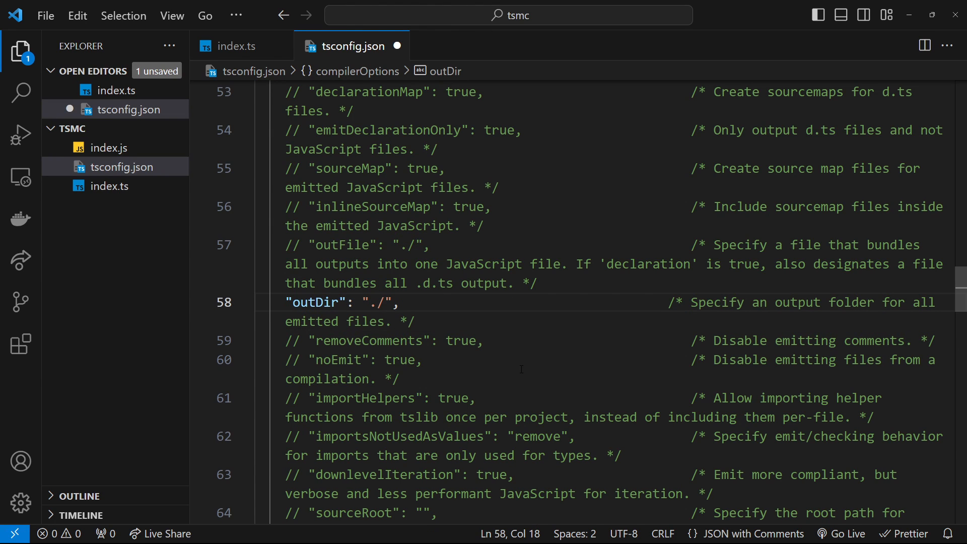
Step: Uncomment outDir, set it to ./dist, then save and close tsconfig.json
text(dist)
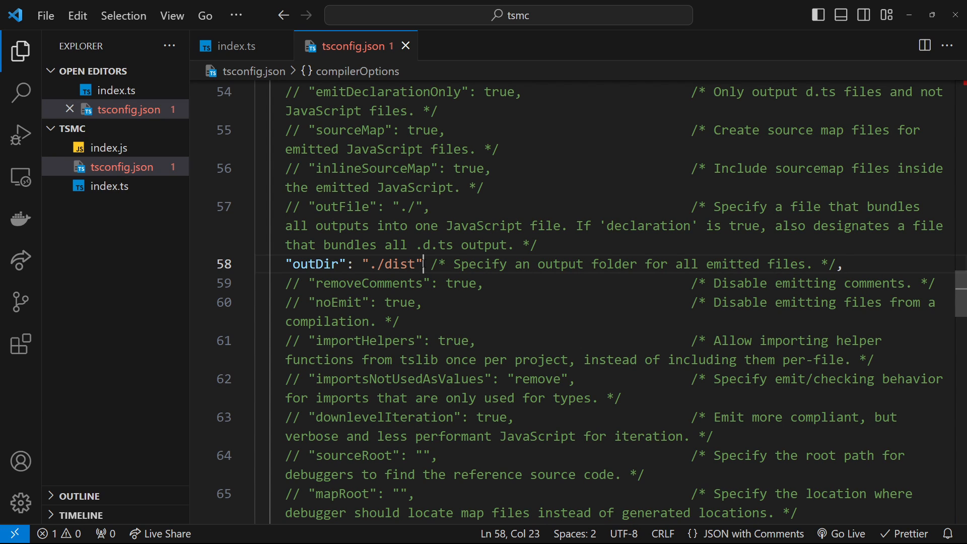
double_click(390, 264)
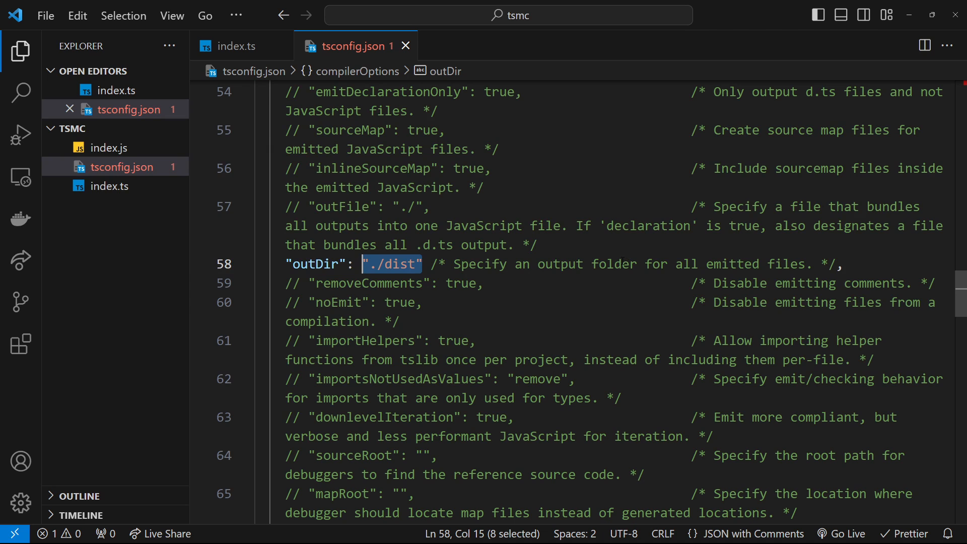
scroll(up, 3)
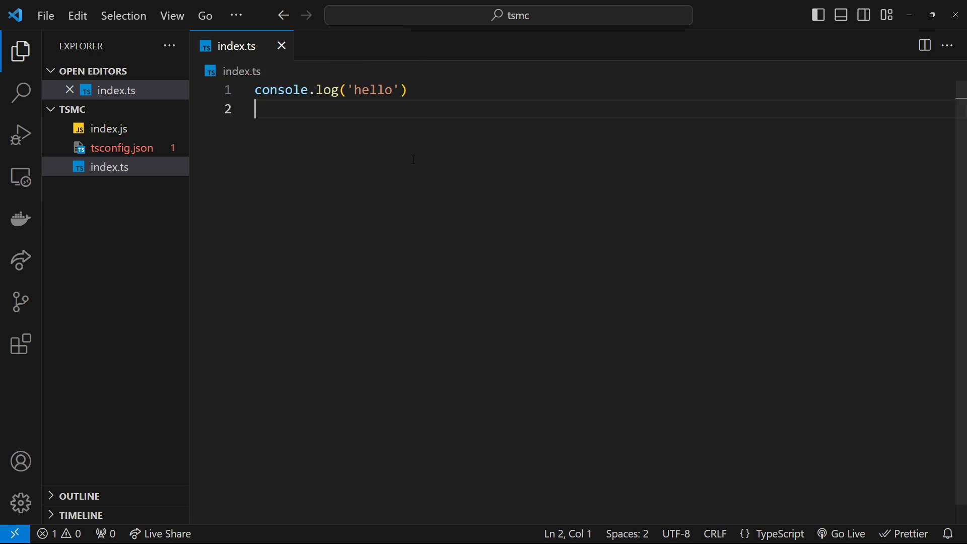
mouse_move(142, 114)
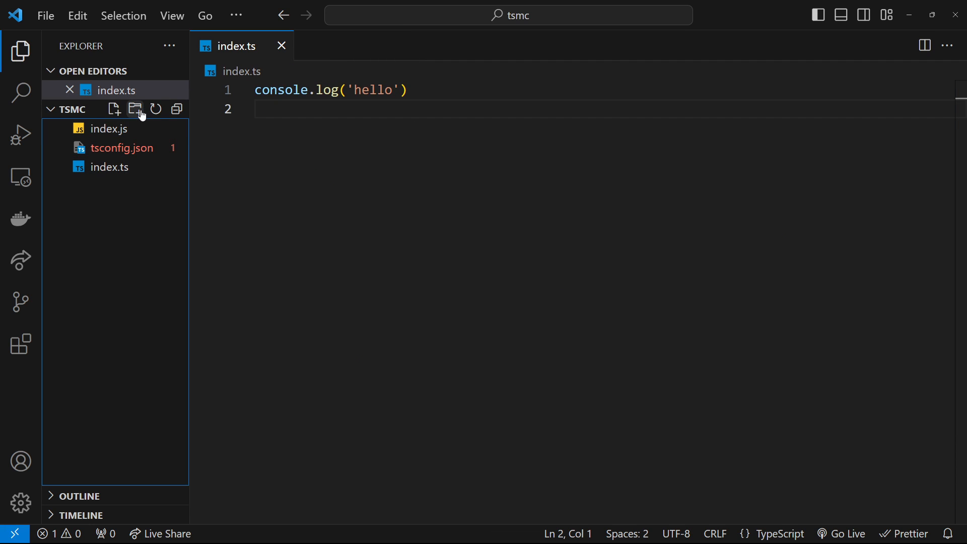
Step: Move index.ts into a new src folder, delete index.js, and add an empty dist folder
click(135, 109)
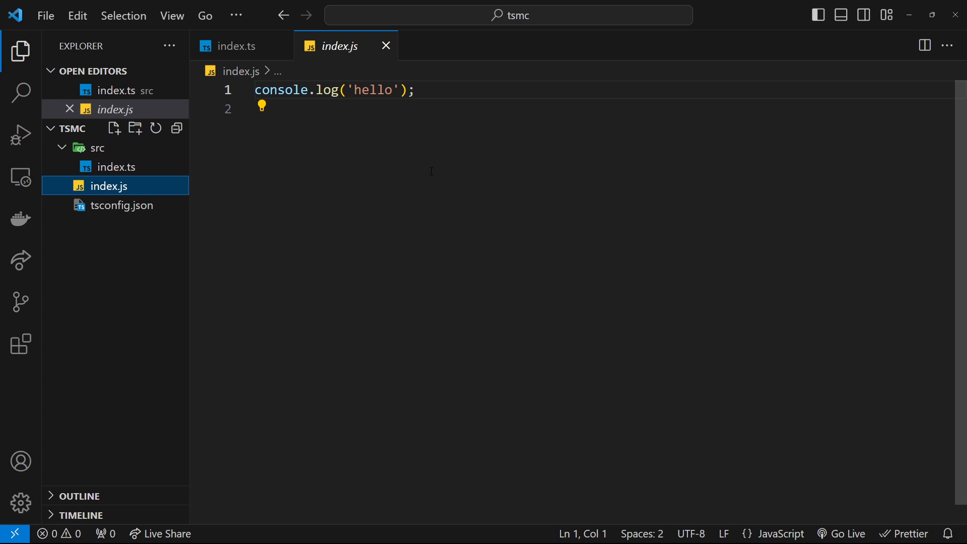
click(386, 46)
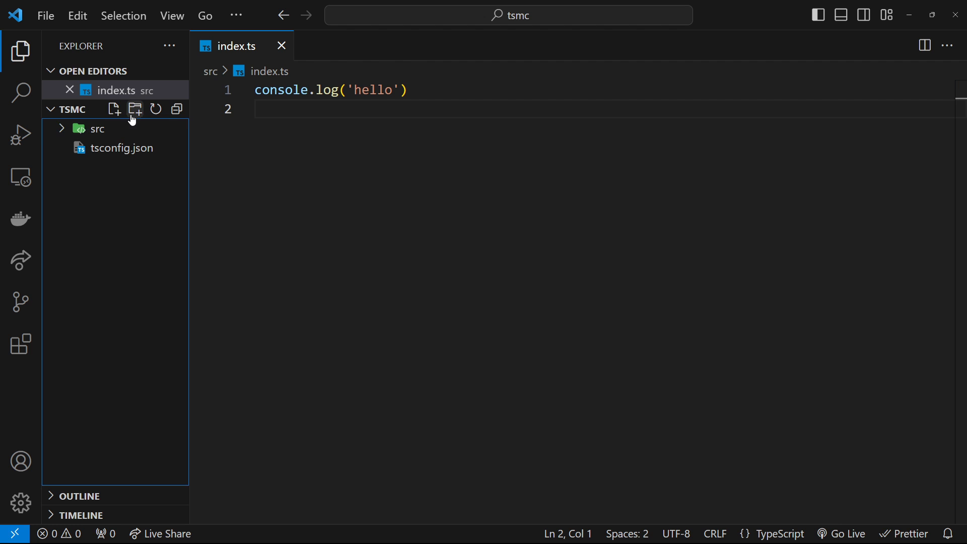
click(135, 110)
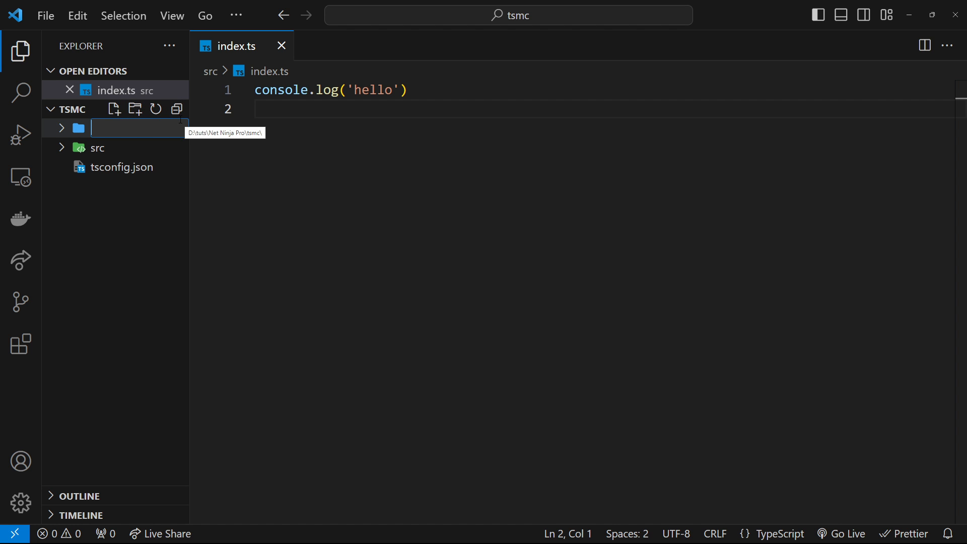
text(dist)
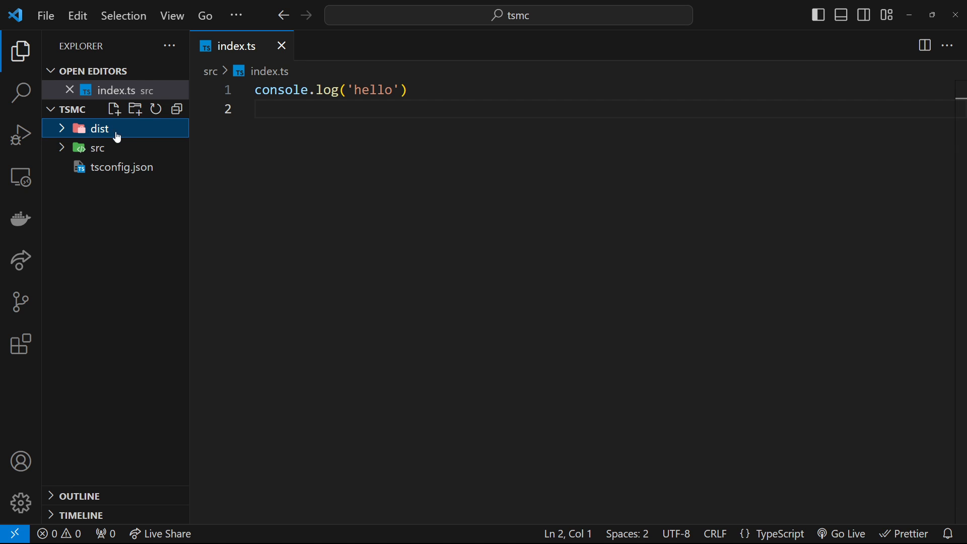
click(460, 109)
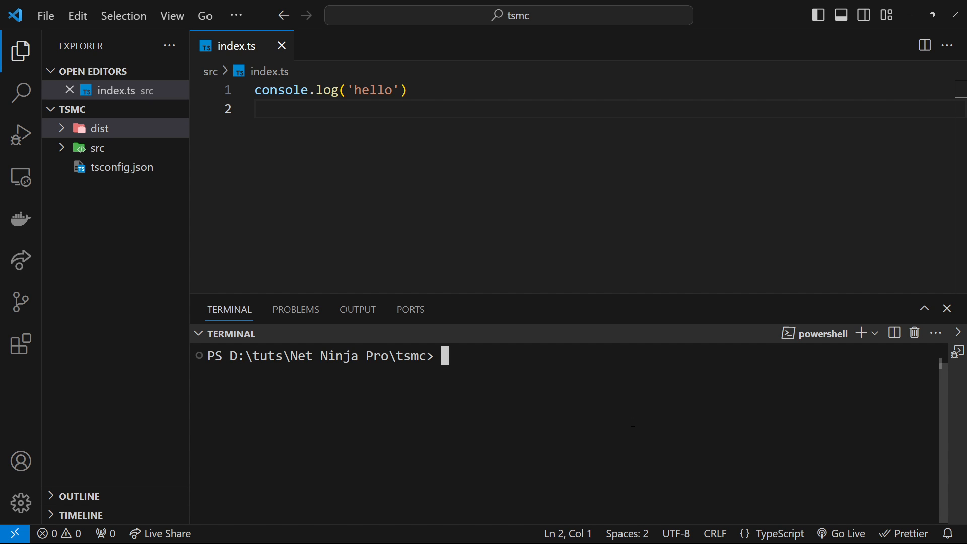
Step: Run tsc and open the compiled dist/index.js containing "use strict"
text(tsc)
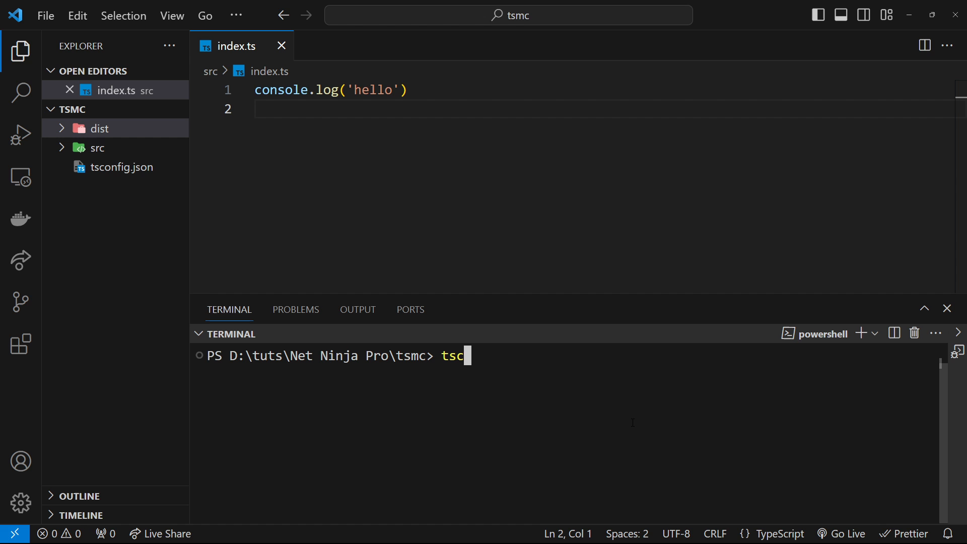
mouse_move(115, 168)
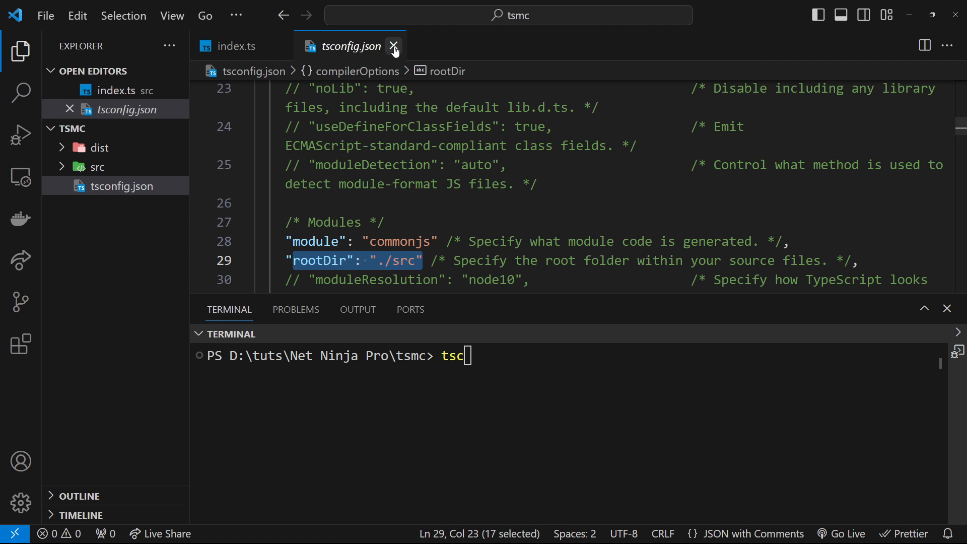
click(394, 47)
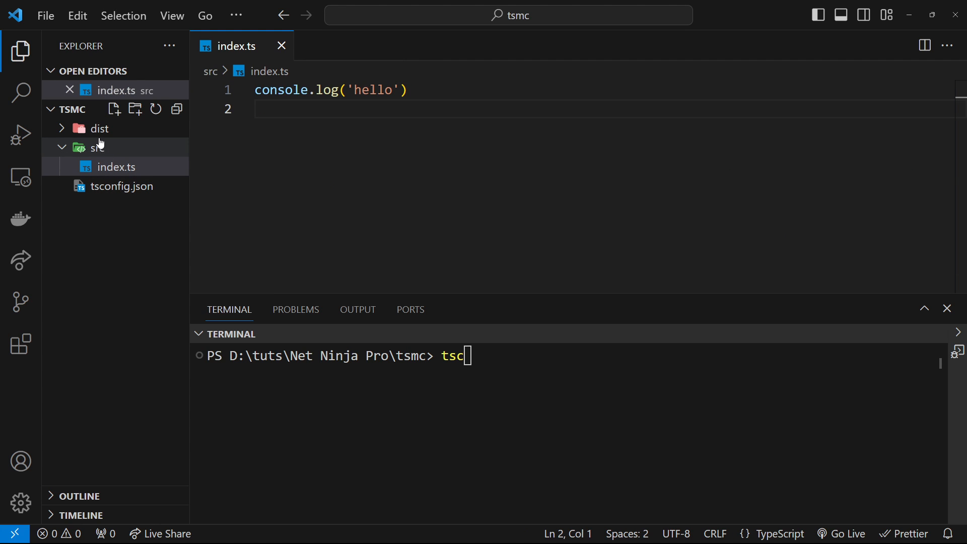
click(99, 128)
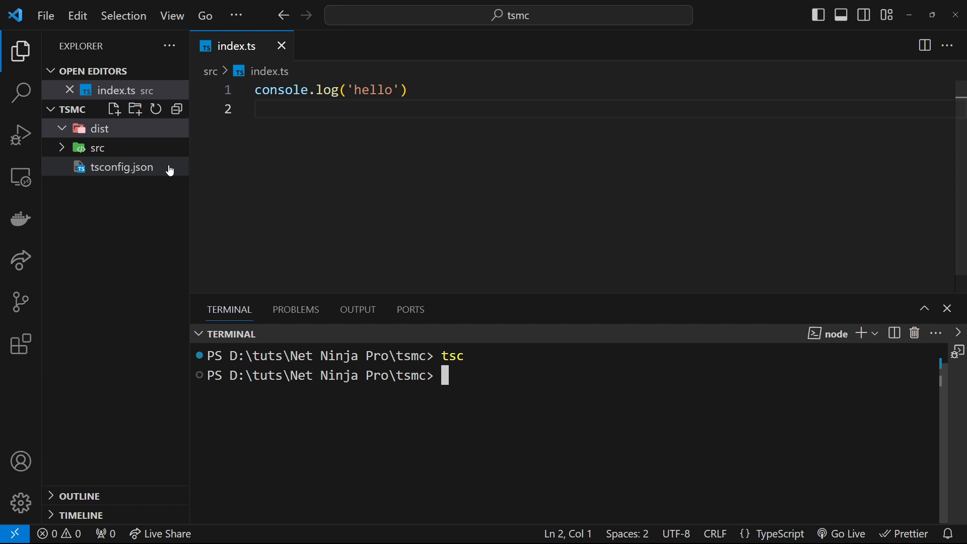
click(115, 148)
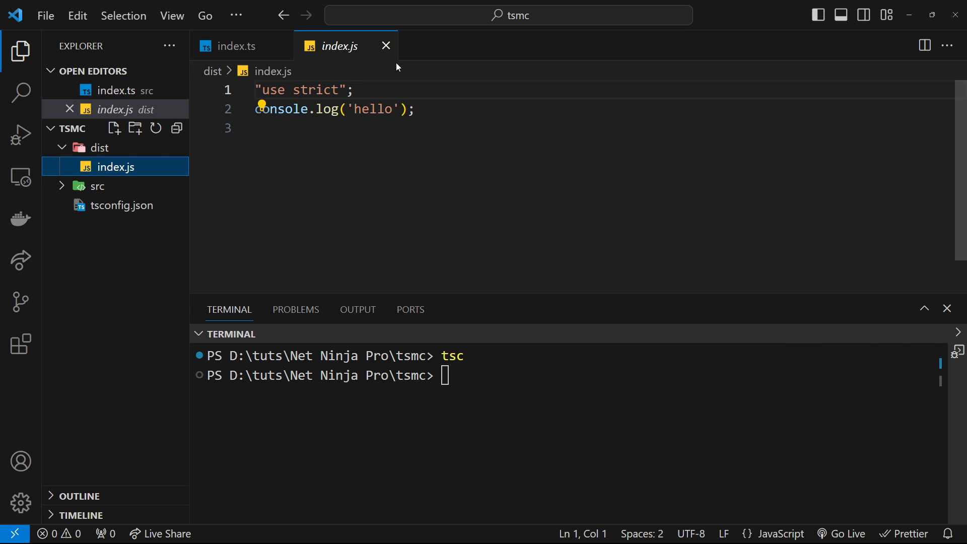
mouse_move(566, 196)
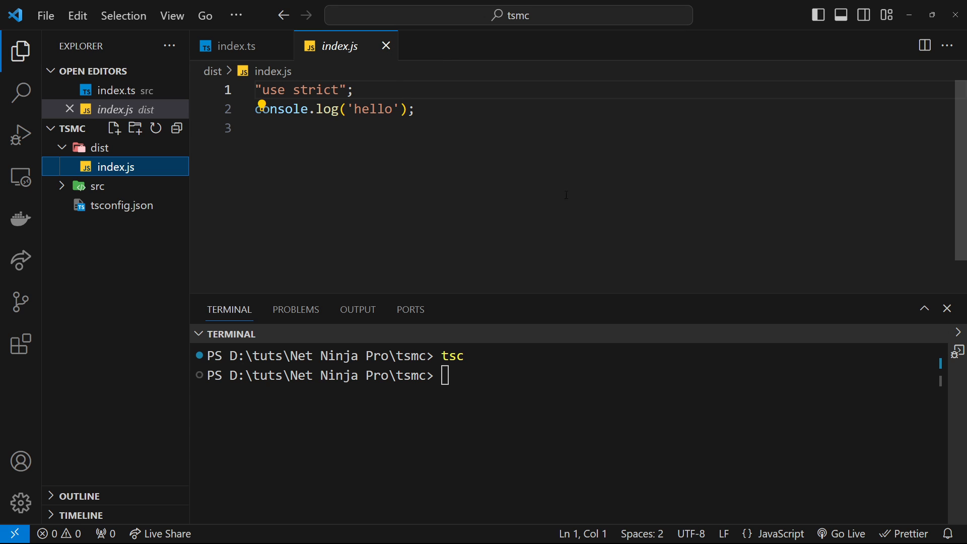
Step: Change the index.ts message to 'hello, world' without saving
click(123, 205)
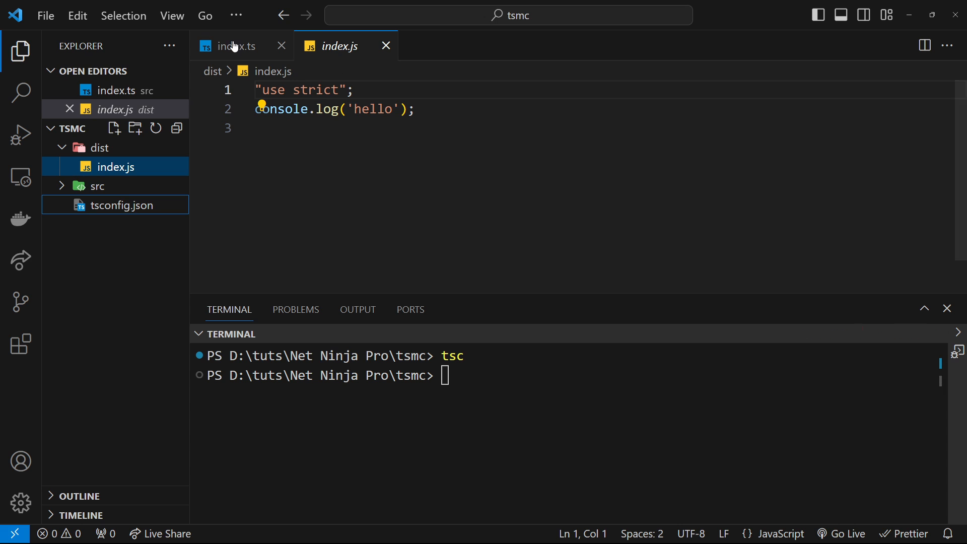
click(236, 46)
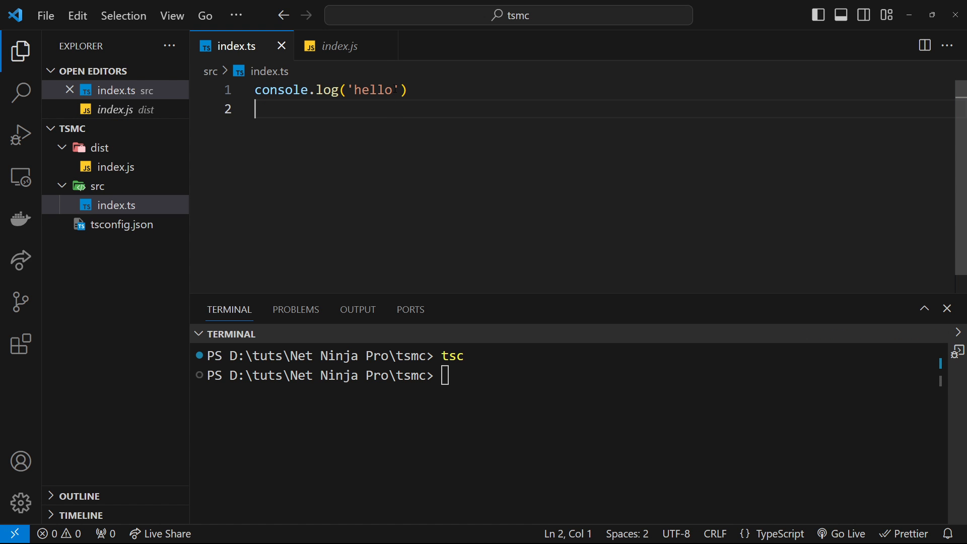
text(, world)
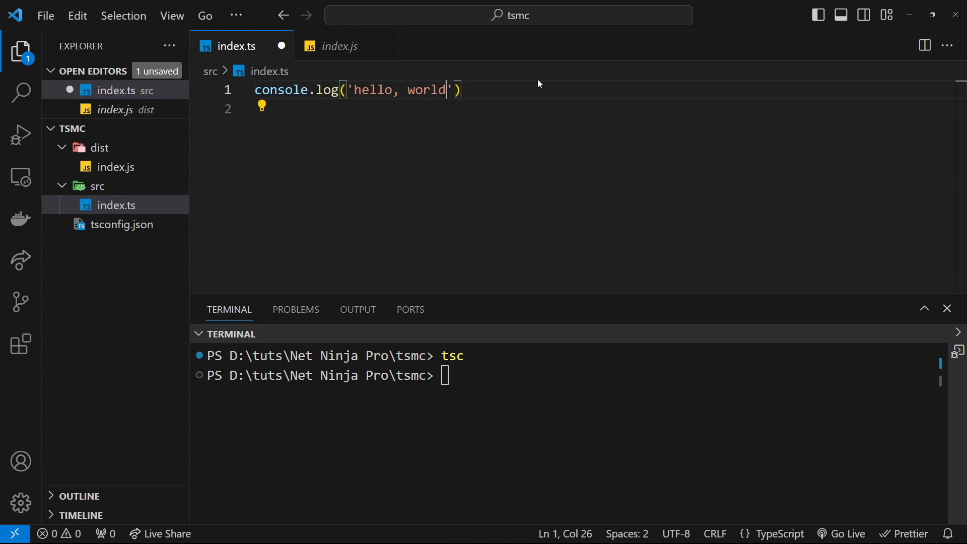
mouse_move(159, 195)
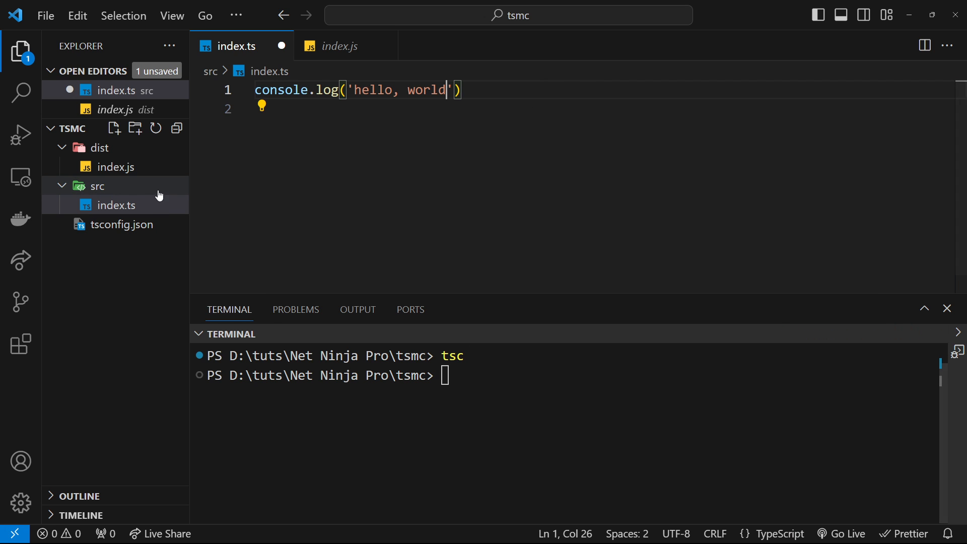
Step: View the compiled dist/index.js still logging 'hello', close it, and retype tsc
click(339, 46)
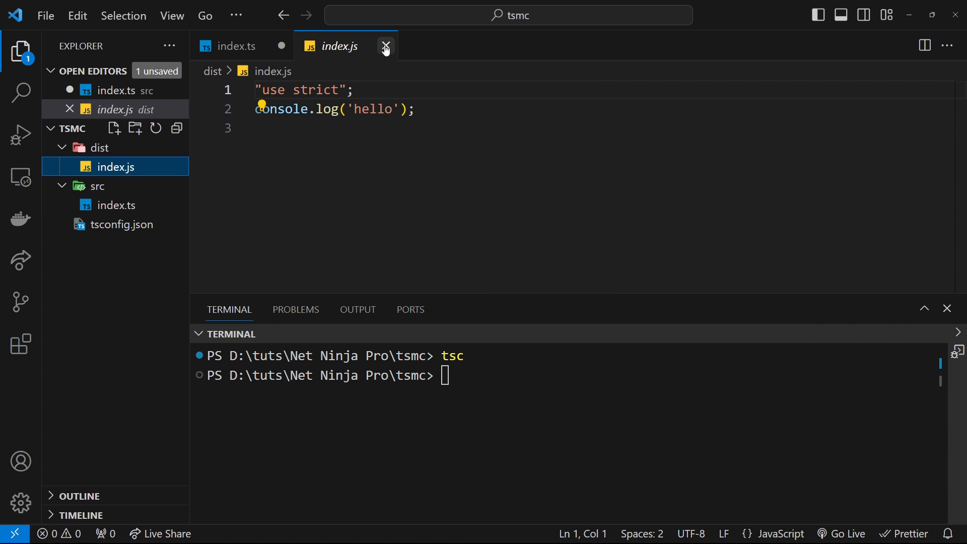
click(385, 47)
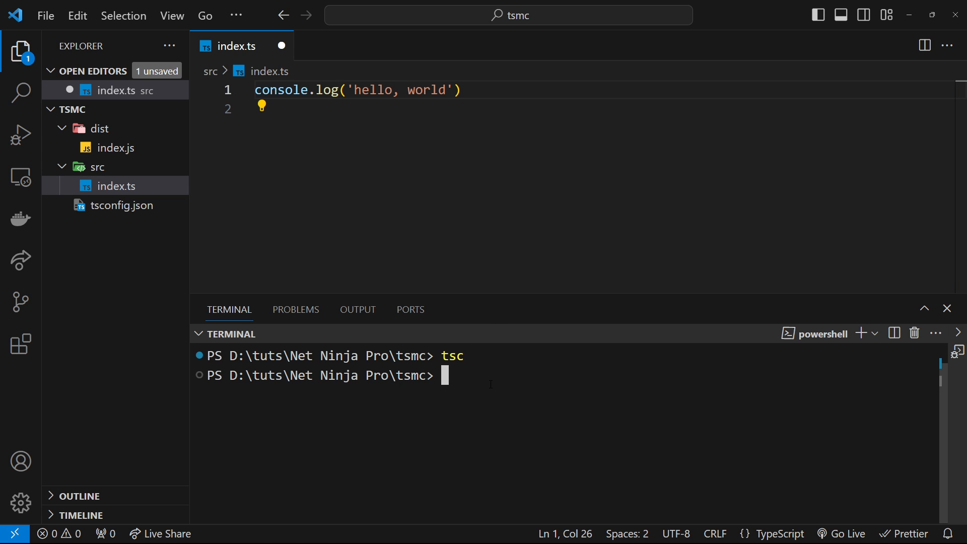
text(tsc)
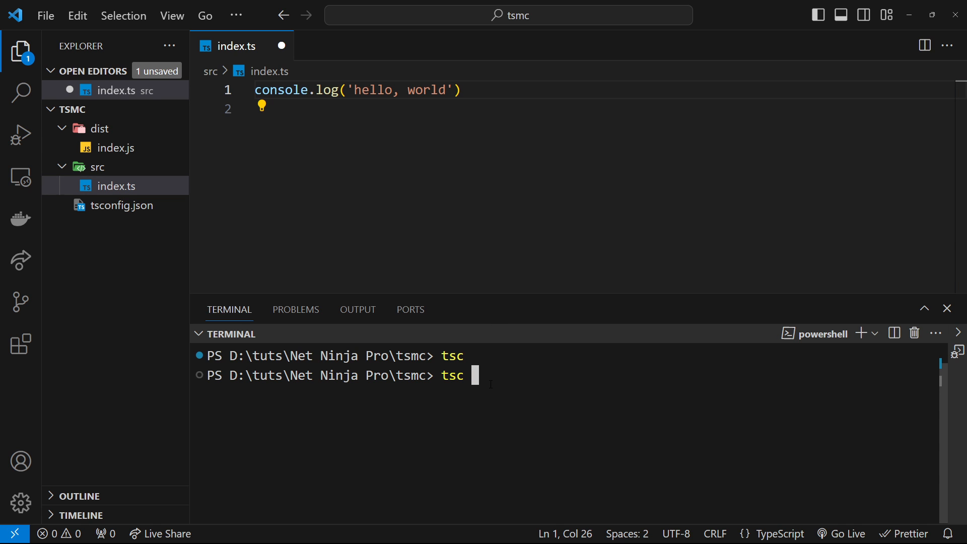
Step: Run tsc --watch, add !!! to the message, and confirm dist/index.js logs 'hello, world!!!'
text(--watch)
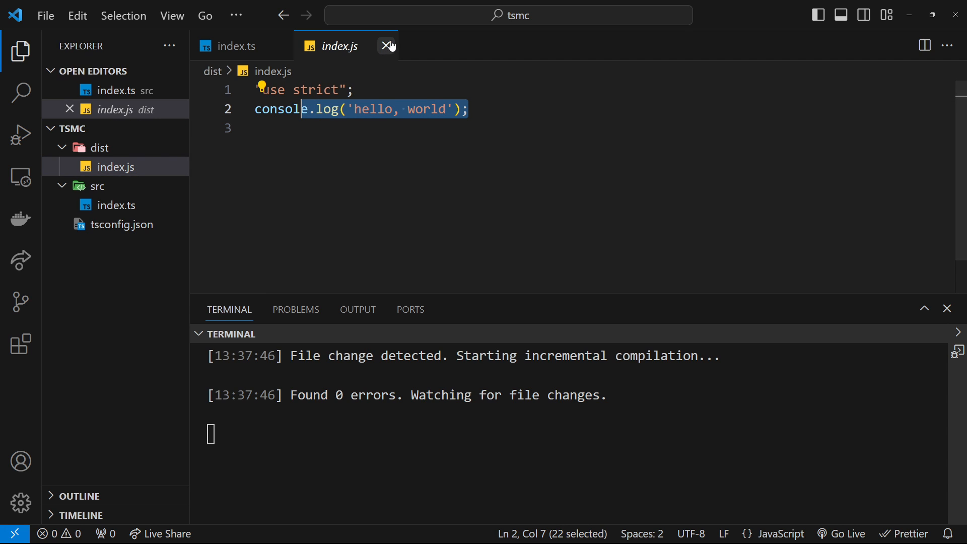
click(387, 46)
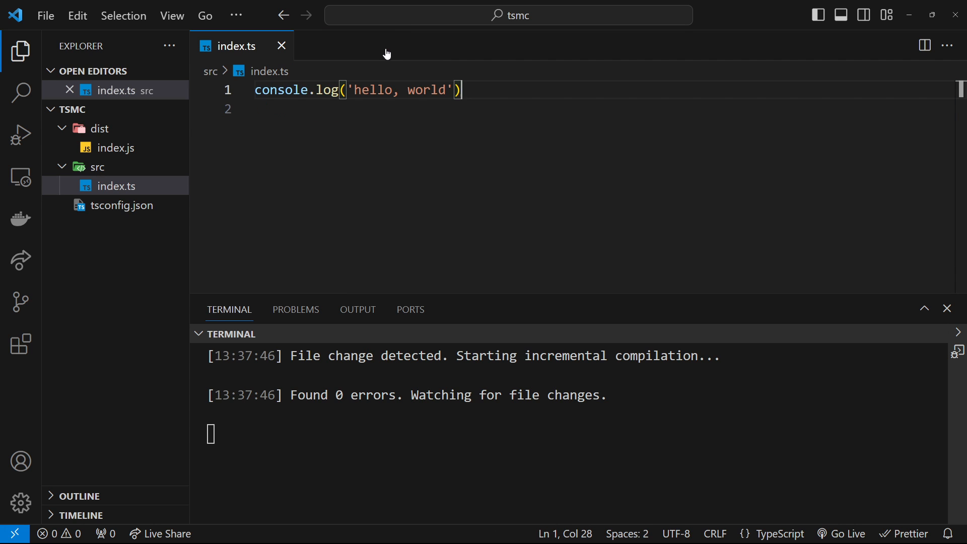
text(!!!');)
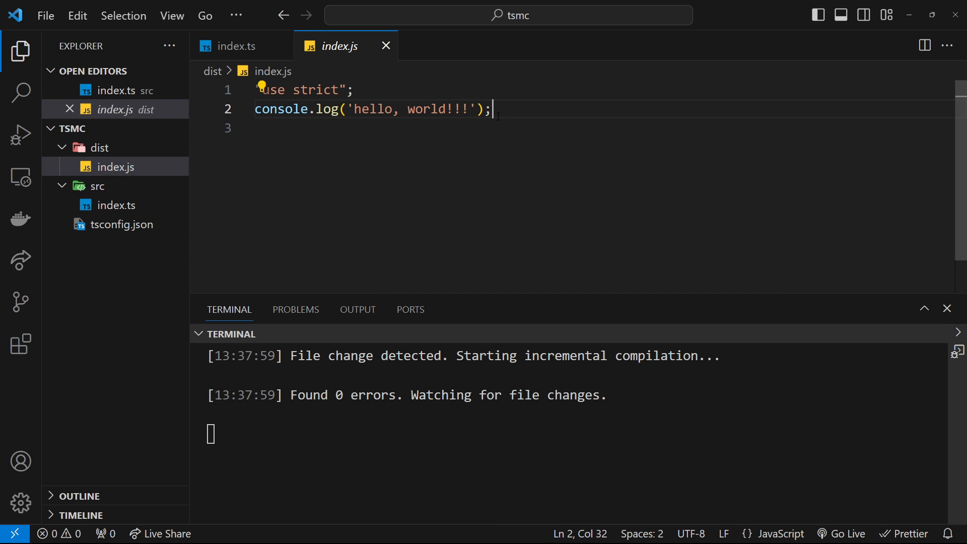
triple_click(371, 108)
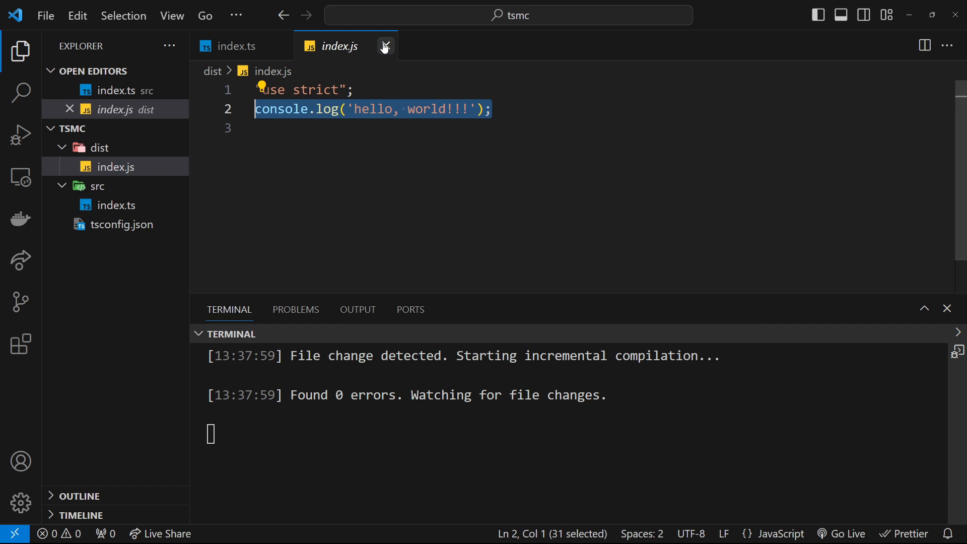
click(384, 46)
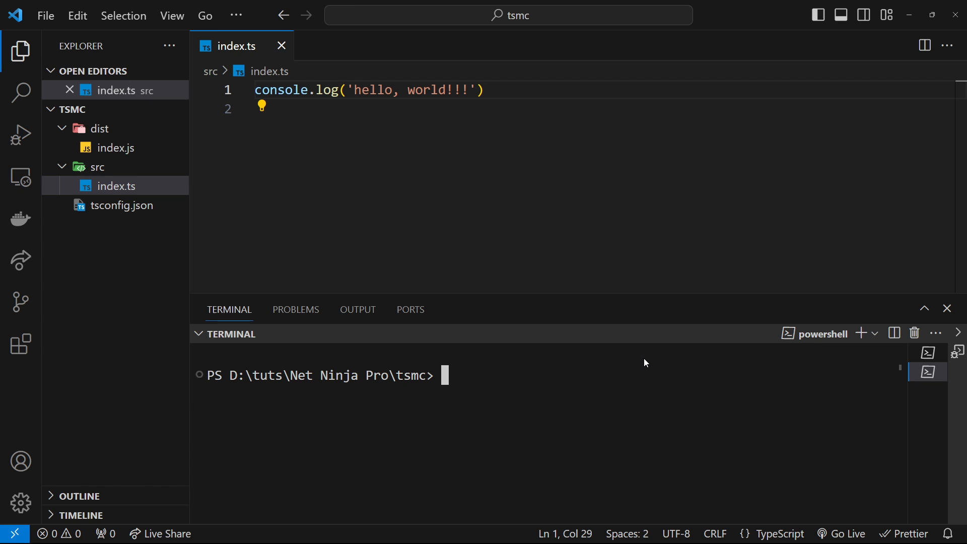
Step: In the second terminal, discard node index.js and run node -v, showing v21.0.0
text(node index)
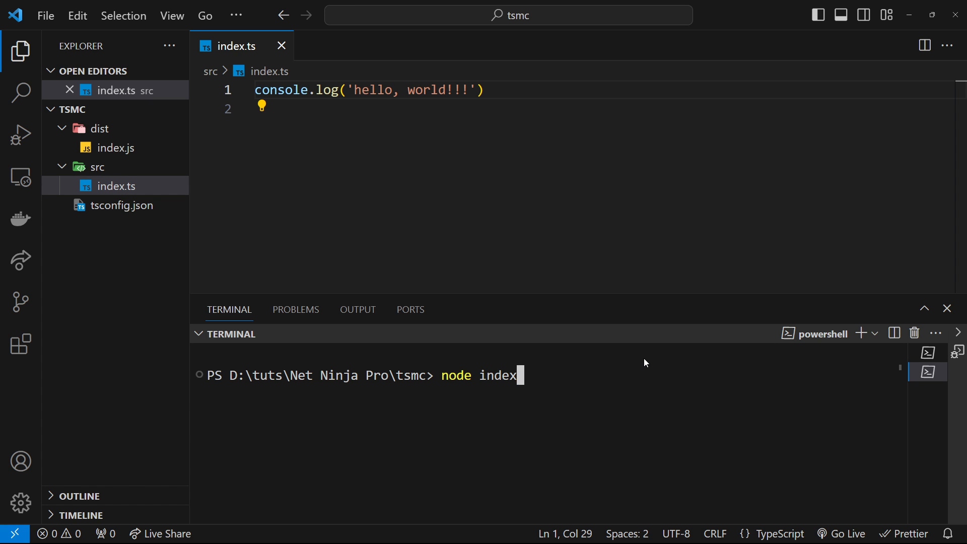
text(.js)
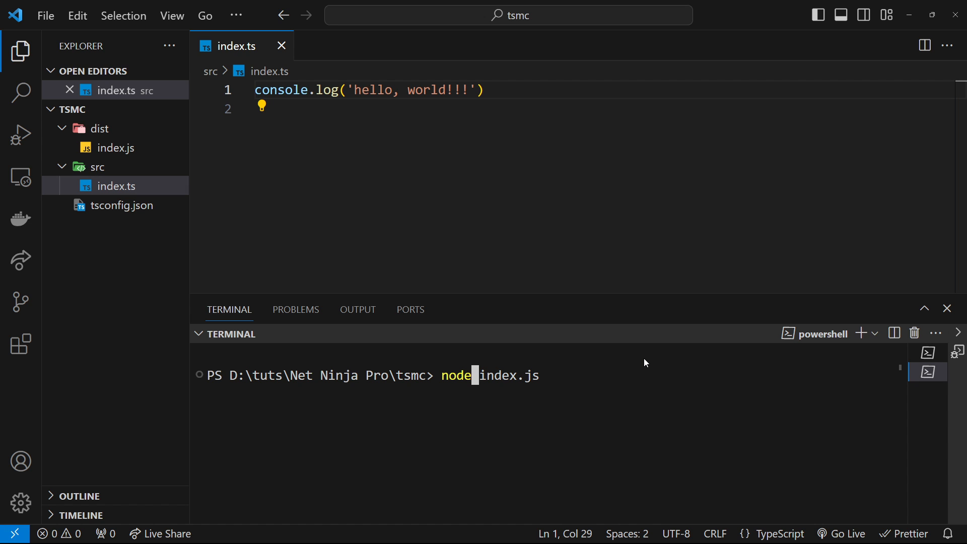
mouse_move(115, 146)
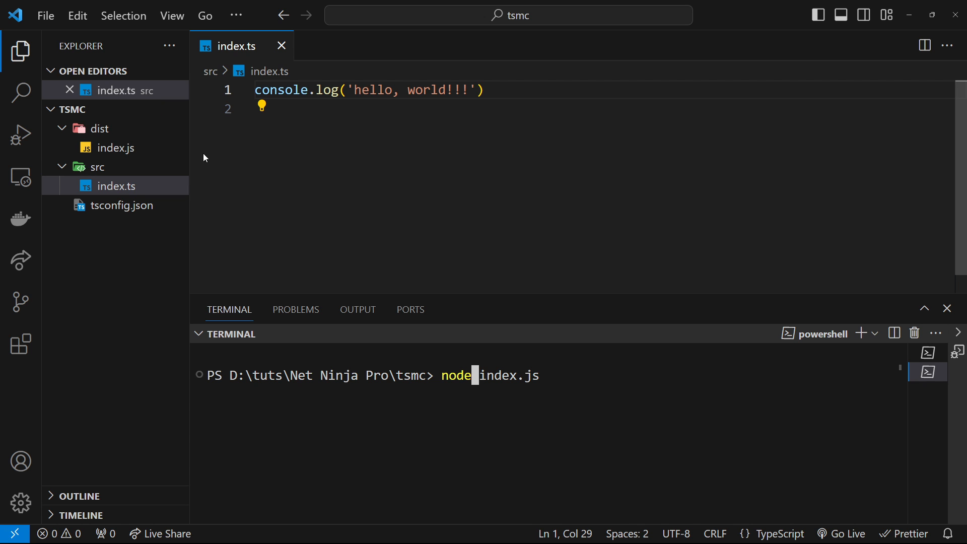
mouse_move(115, 147)
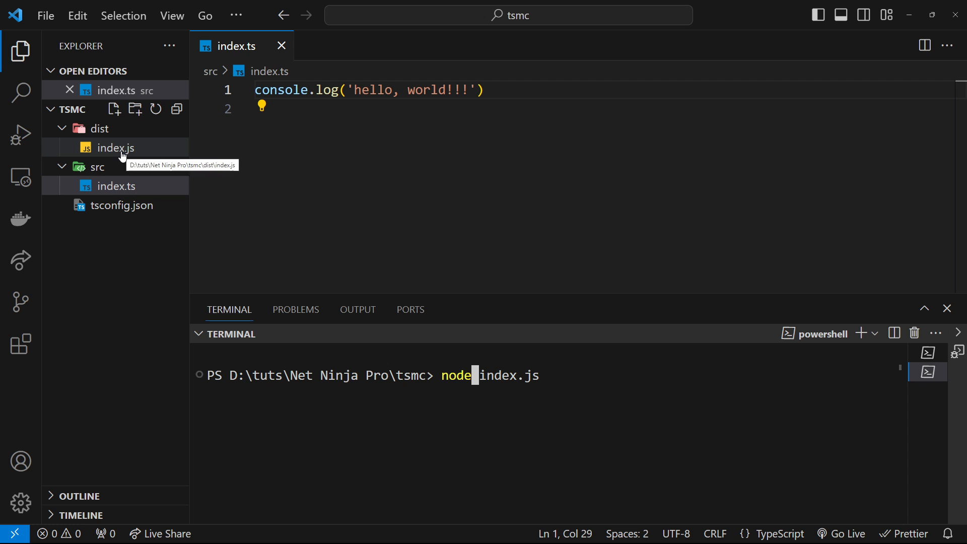
mouse_move(114, 159)
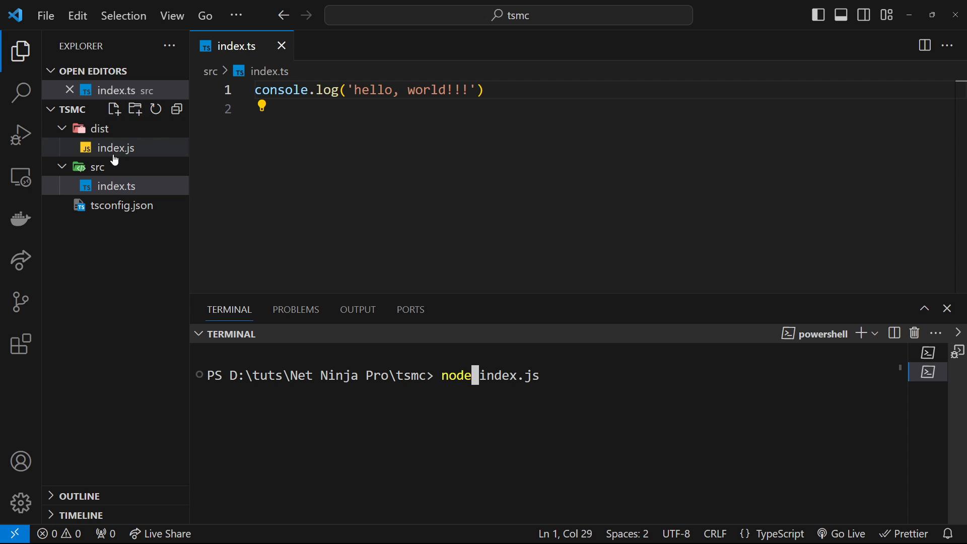
mouse_move(141, 148)
text( index)
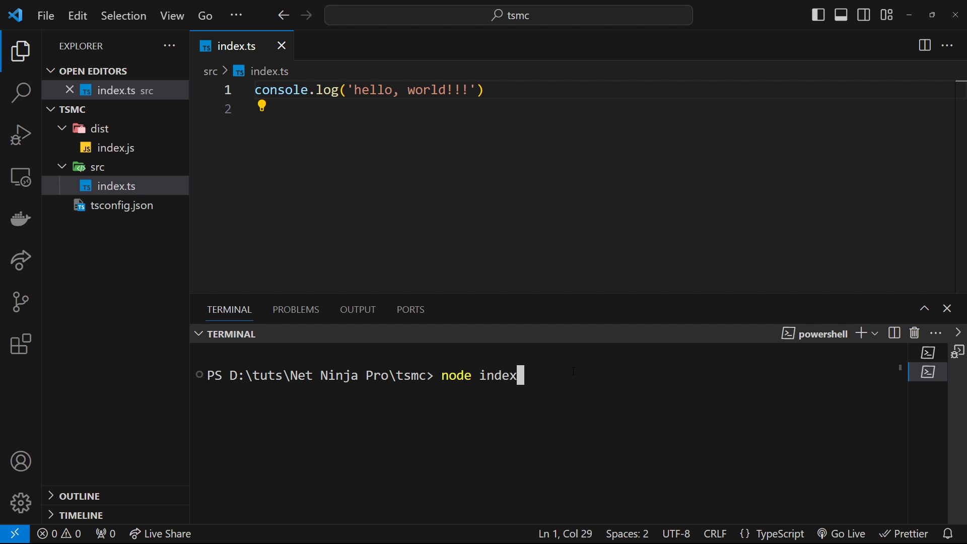
key(Backspace)
text(-v)
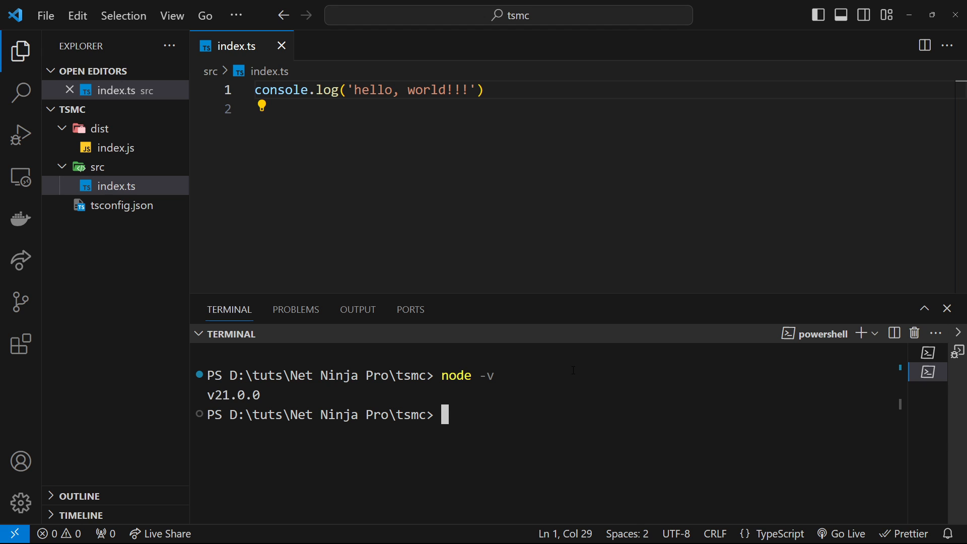
Step: Run node --watch dist/index.js, printing 'hello, world!!!'
text(node)
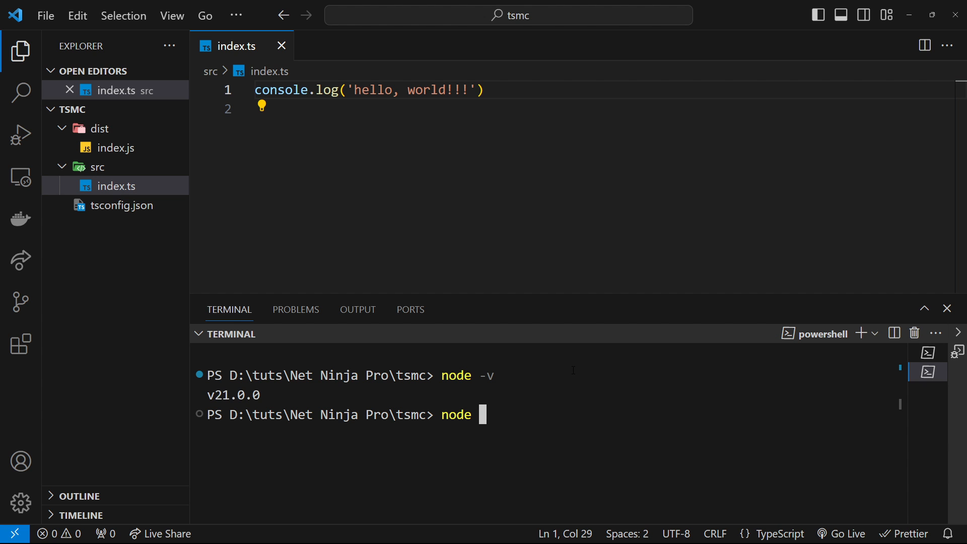
text(--watch)
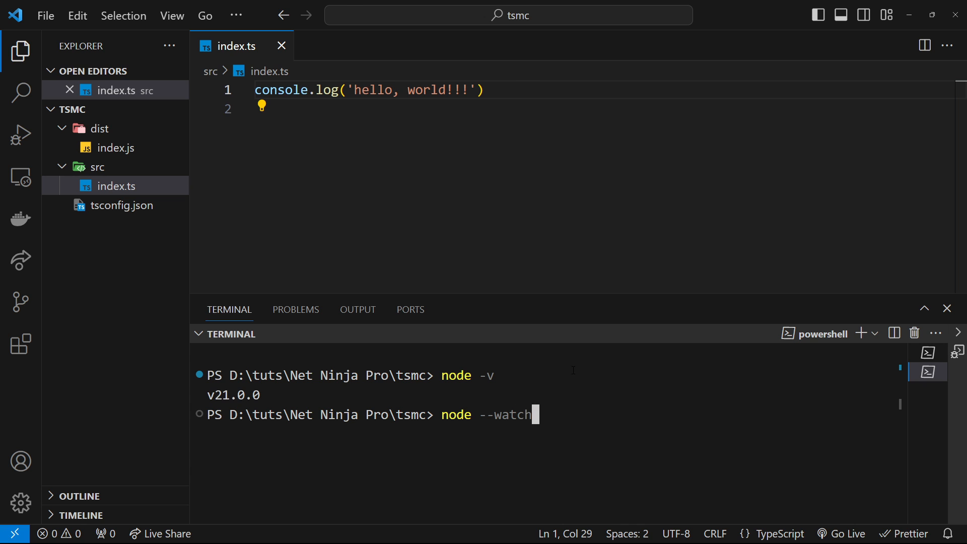
text(index.)
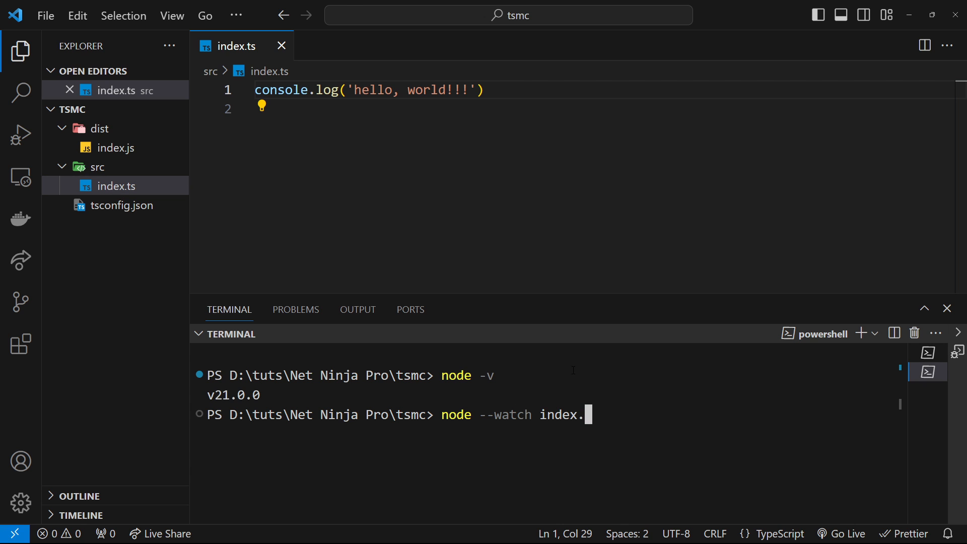
text(j)
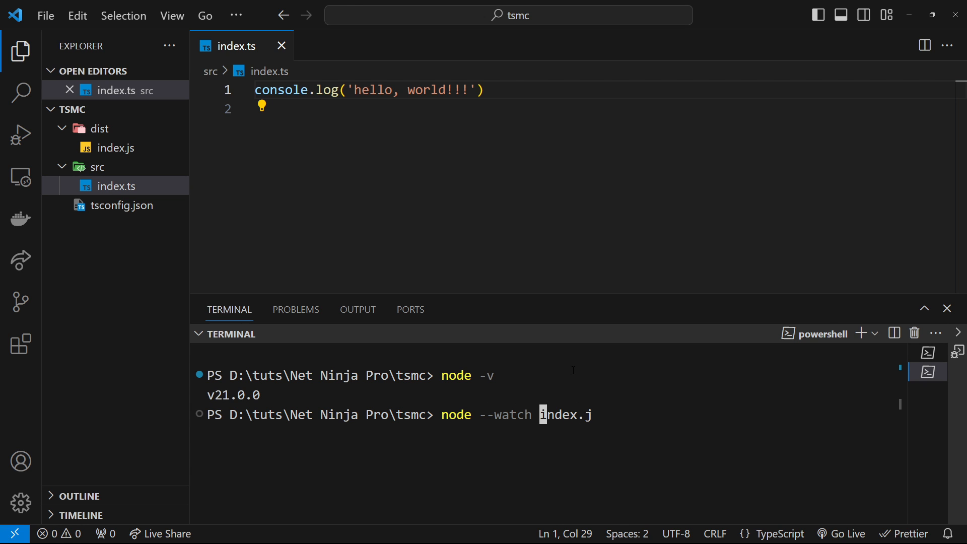
text(dist/)
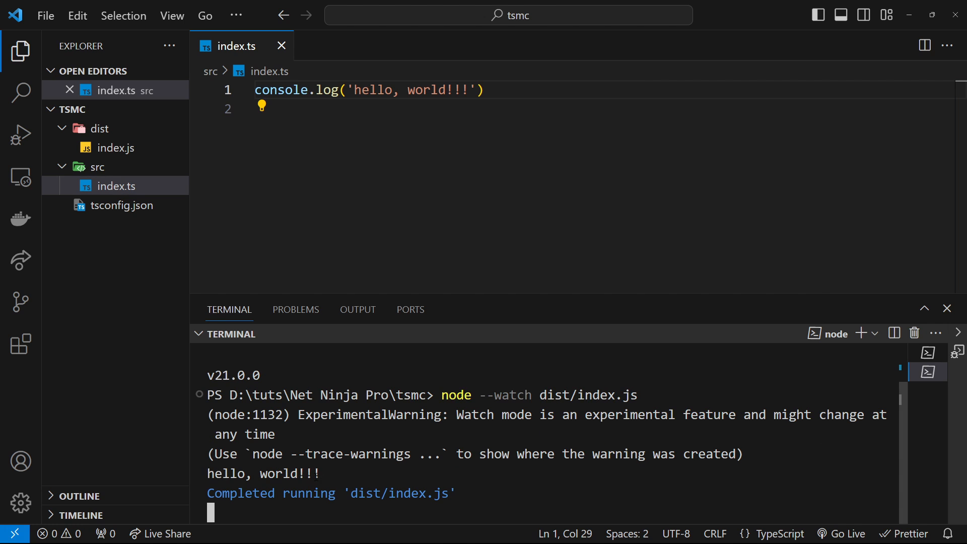
double_click(262, 473)
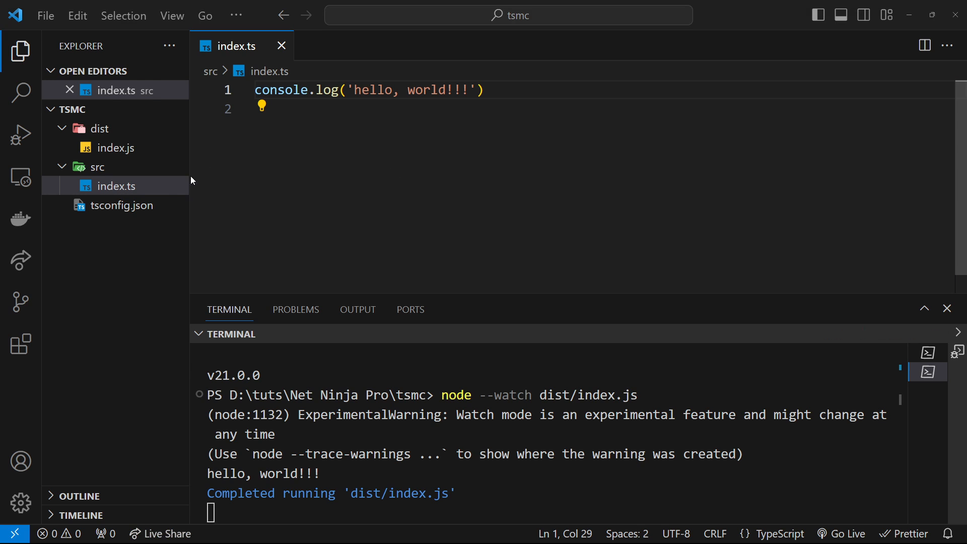
mouse_move(506, 102)
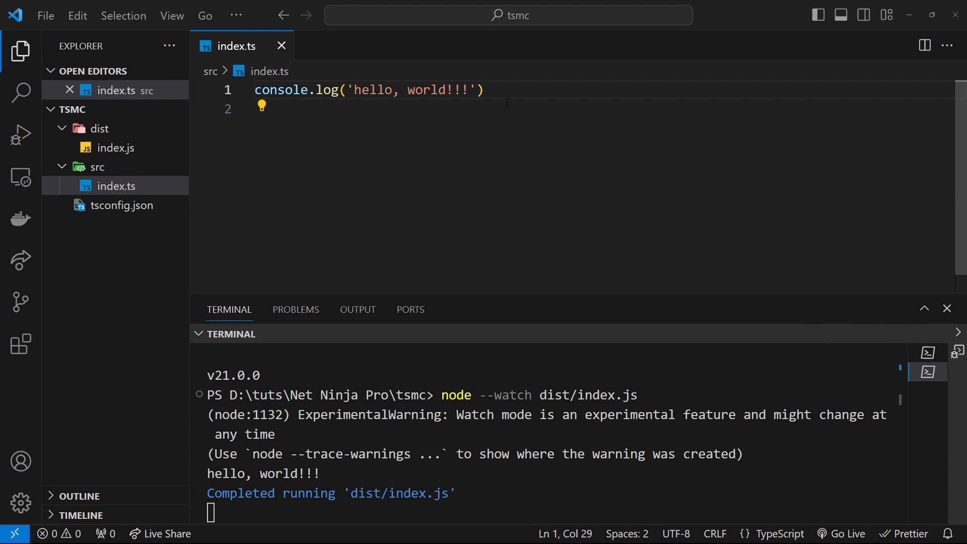
Step: Replace 'world!!!' with 'ninjas!!!!' in index.ts and save to trigger recompile
double_click(429, 90)
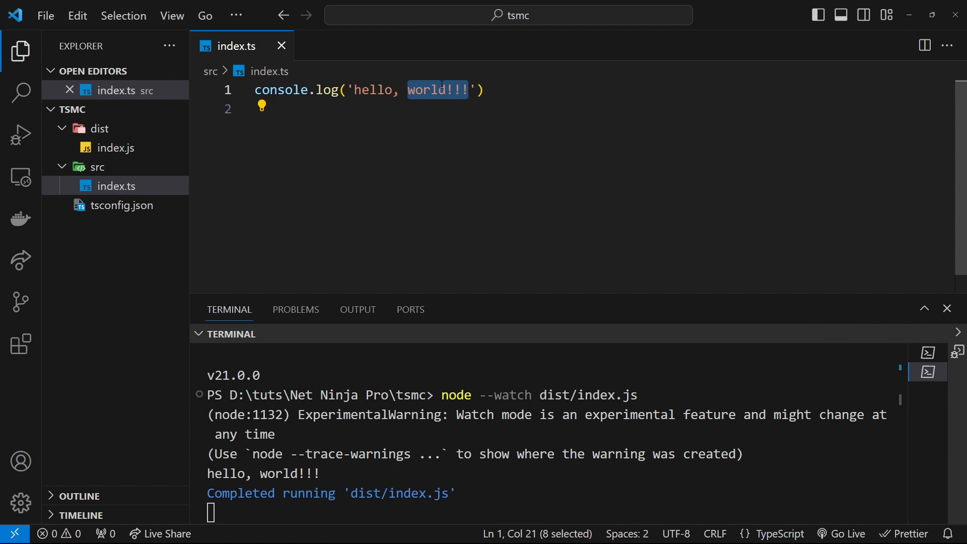
text(ninjas)
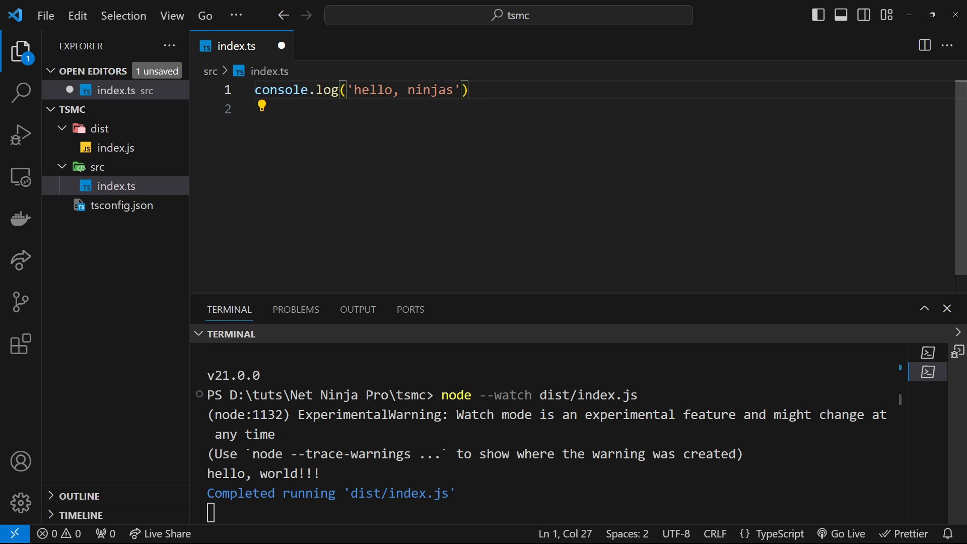
text(!!!!)
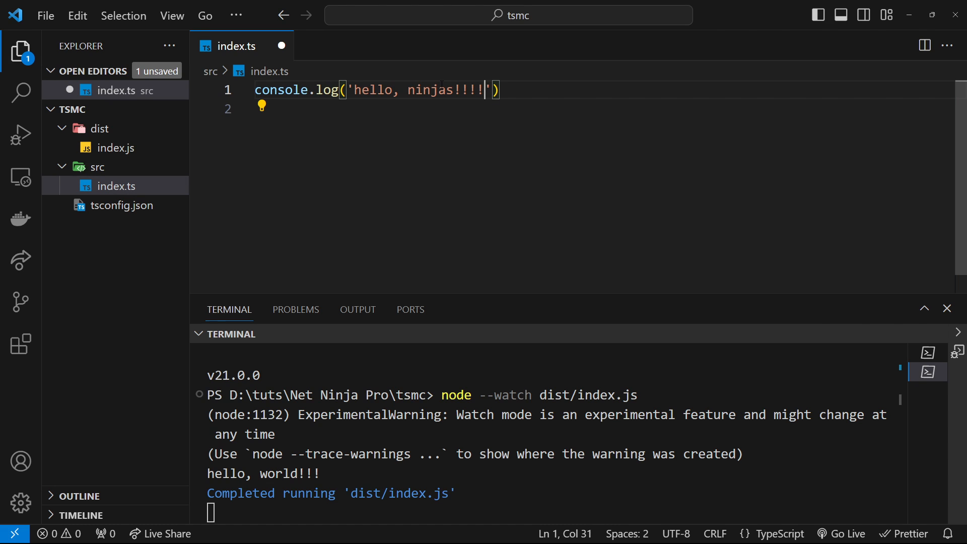
mouse_move(296, 309)
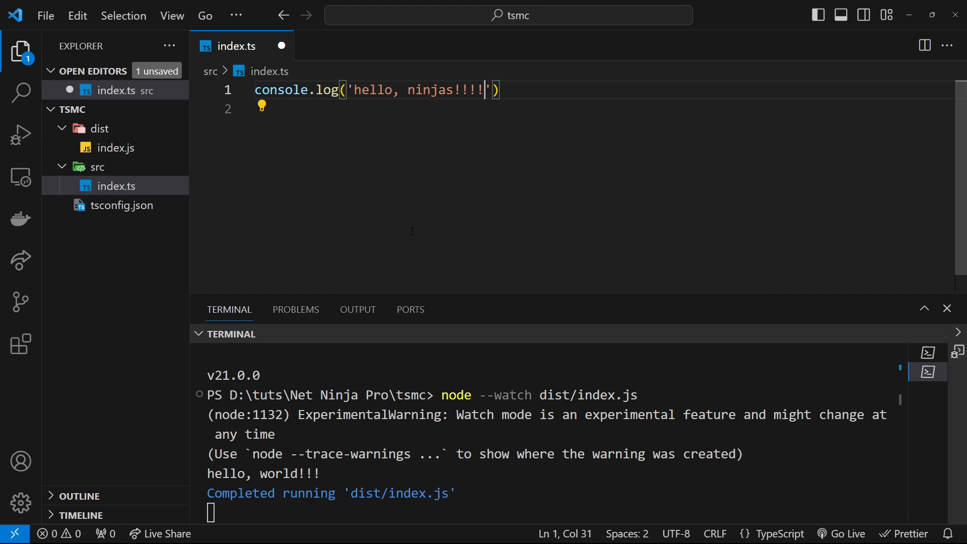
key(ctrl+s)
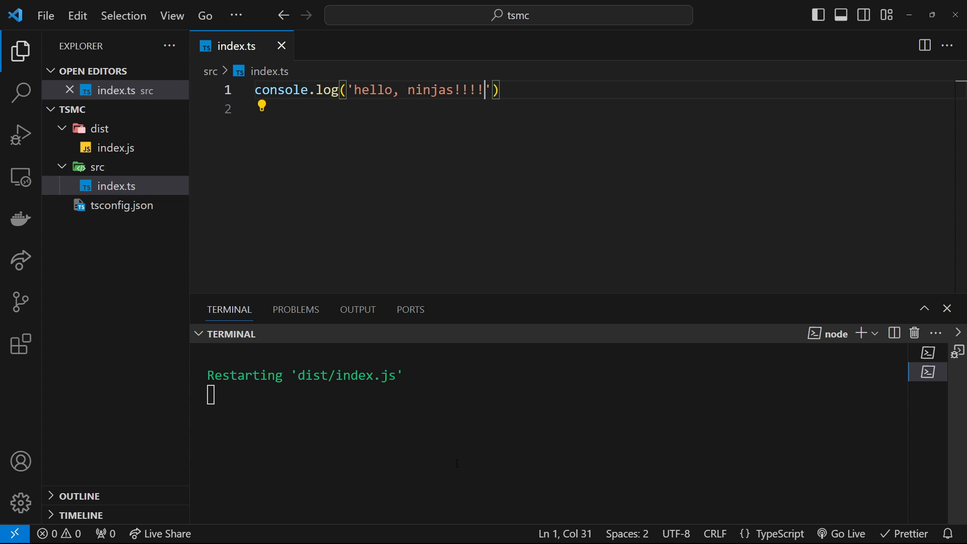